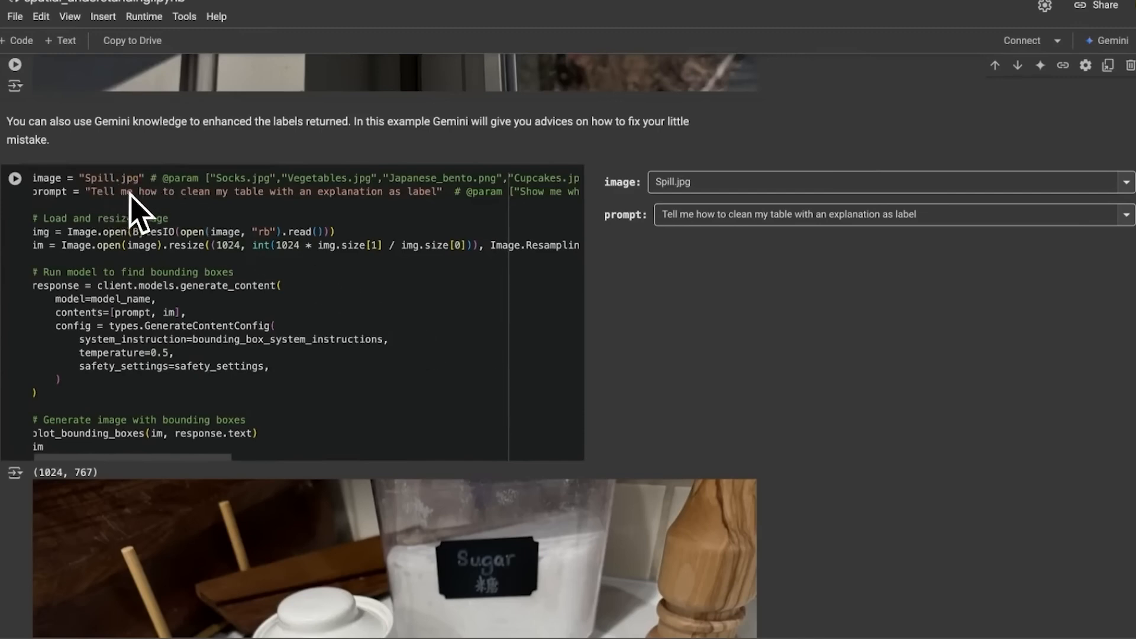
{"action": "mouse_move", "coordinate": [391, 220]}
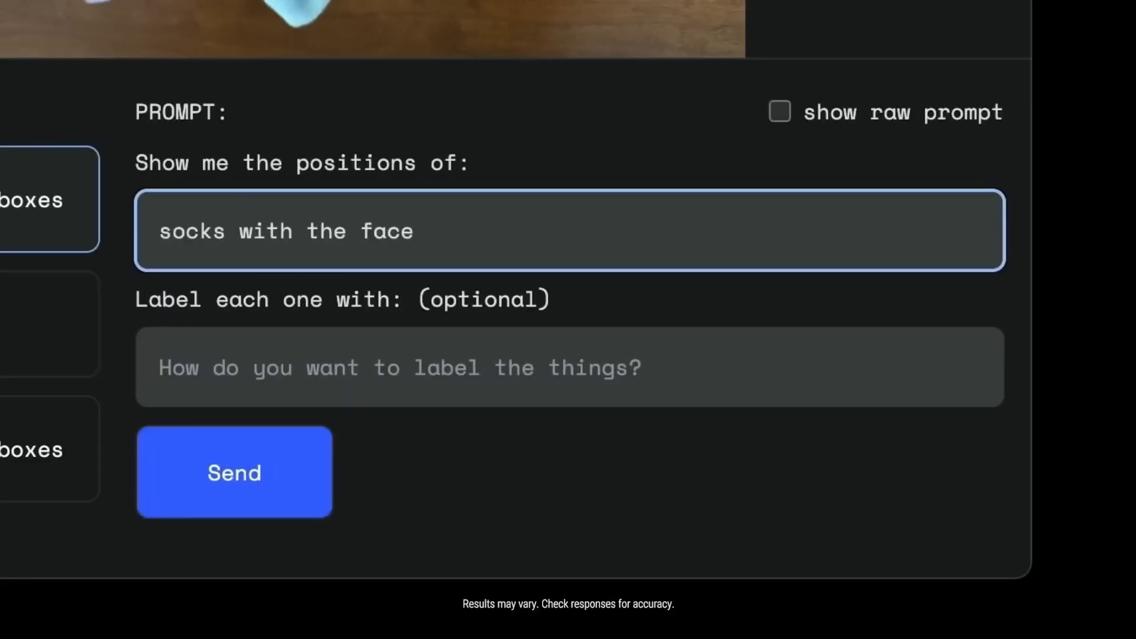
- Send the request to show the positions of the 'socks with the face'
{"action": "left_click", "coordinate": [234, 472]}
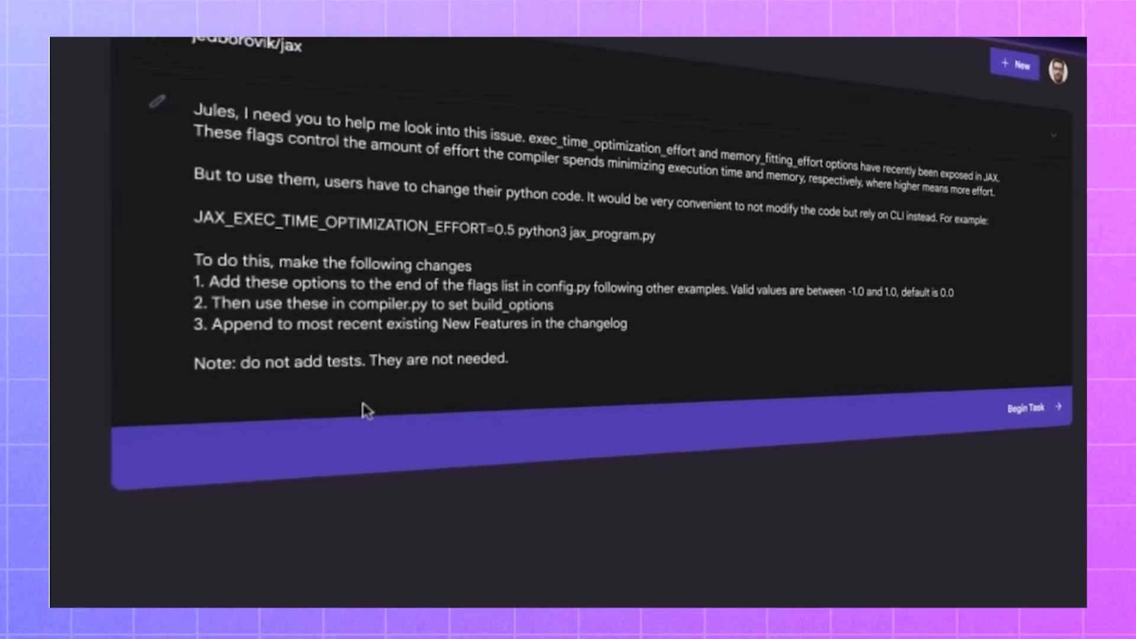
- Begin the Jules task for jax adding command-line compiler effort flags
{"action": "left_click", "coordinate": [1026, 407]}
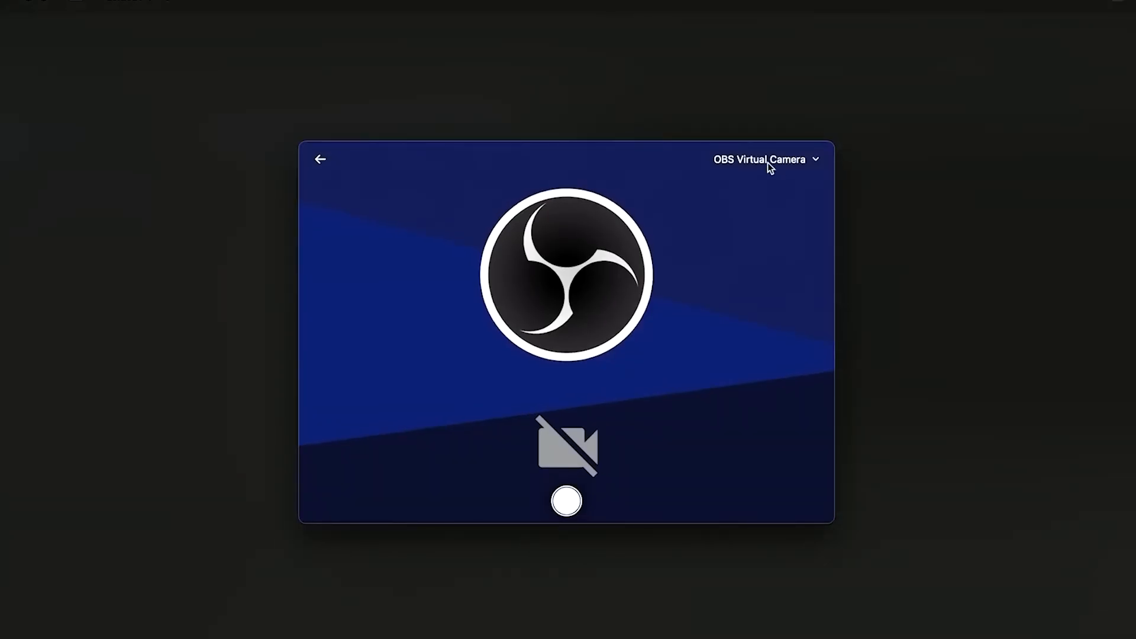
- Change the video source from OBS Virtual Camera to FaceTime HD Camera
{"action": "left_click", "coordinate": [758, 159]}
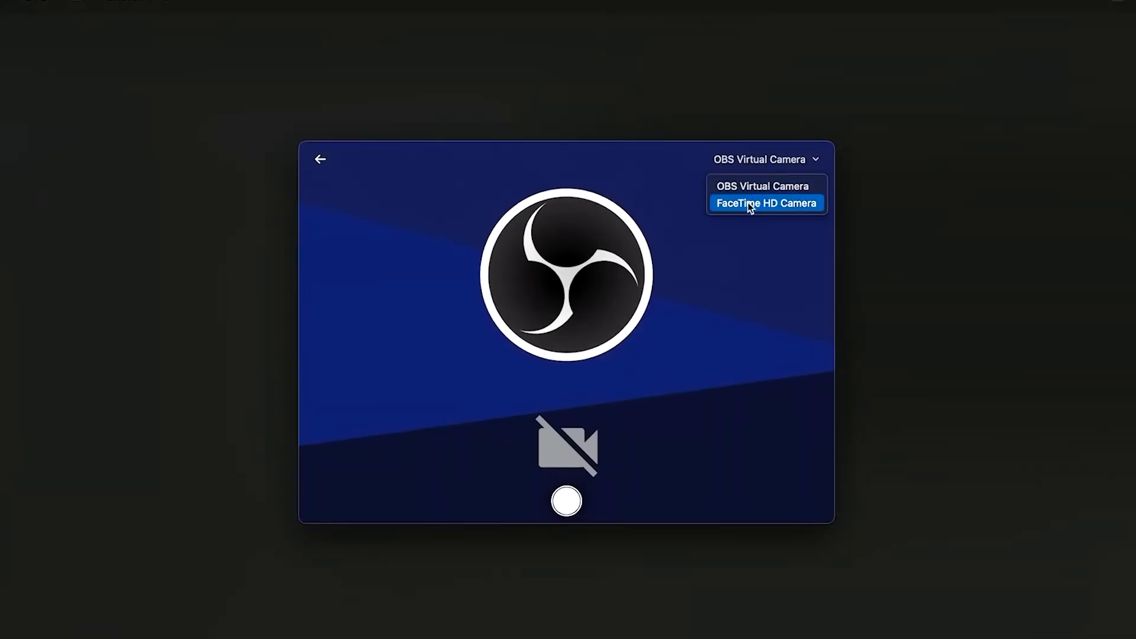
{"action": "left_click", "coordinate": [766, 203]}
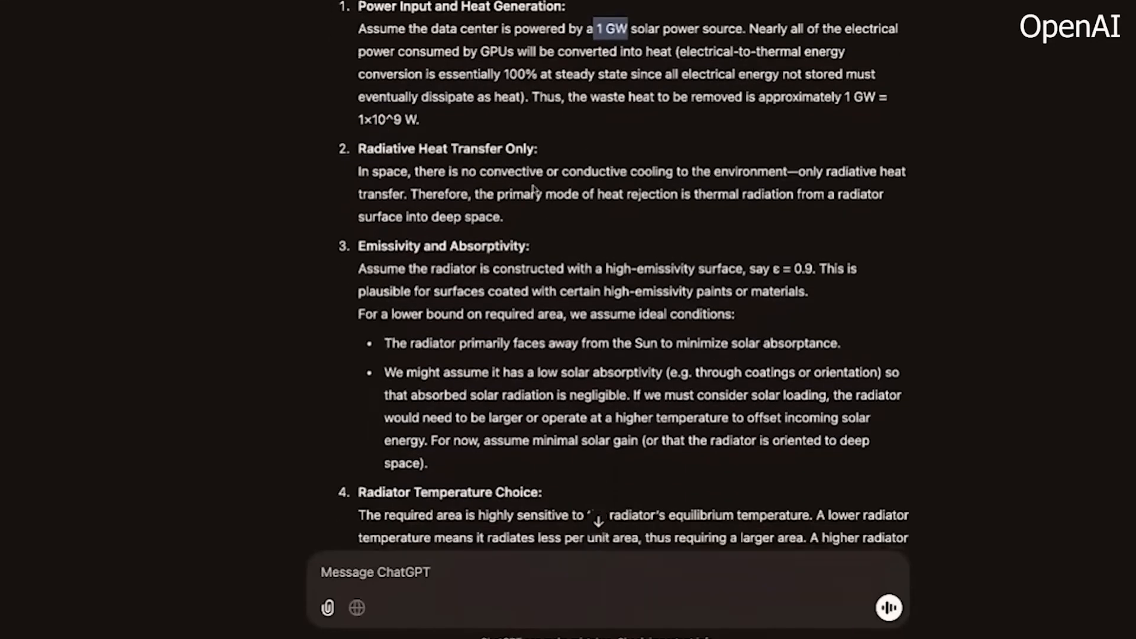
{"action": "scroll", "scroll_direction": "down", "scroll_amount": 3}
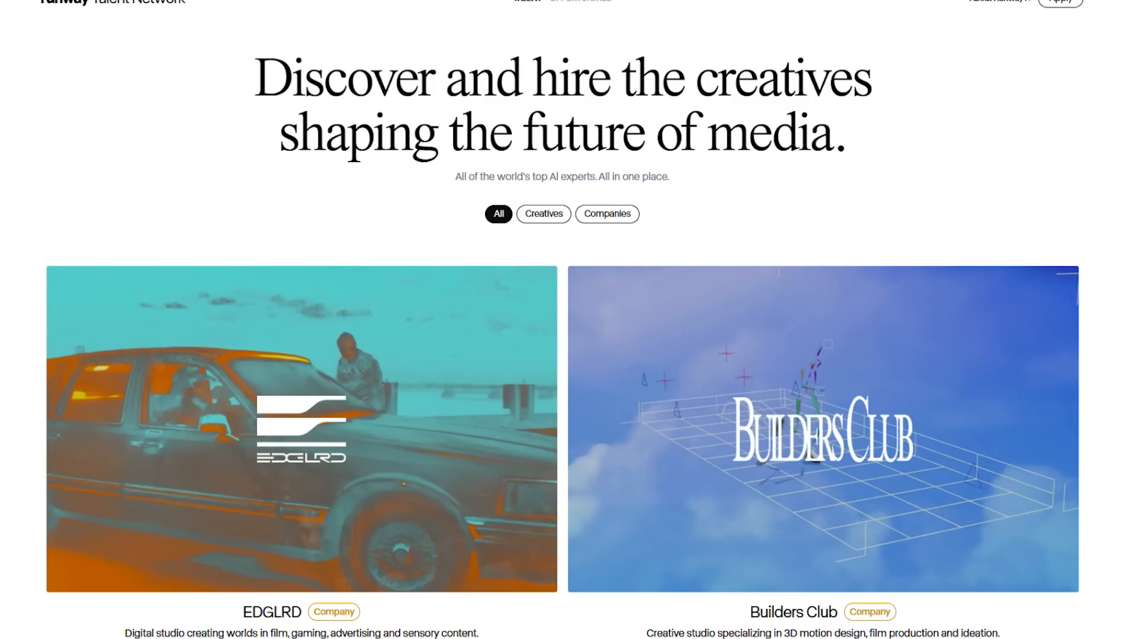
{"action": "scroll", "scroll_direction": "down", "scroll_amount": 3}
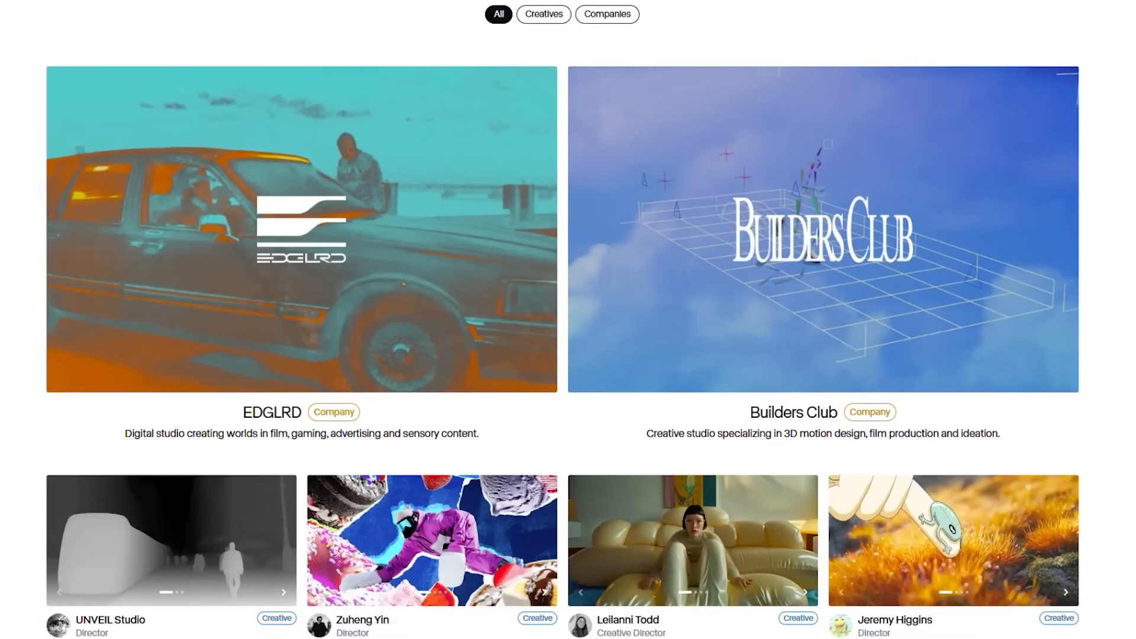
{"action": "scroll", "scroll_direction": "down", "scroll_amount": 3}
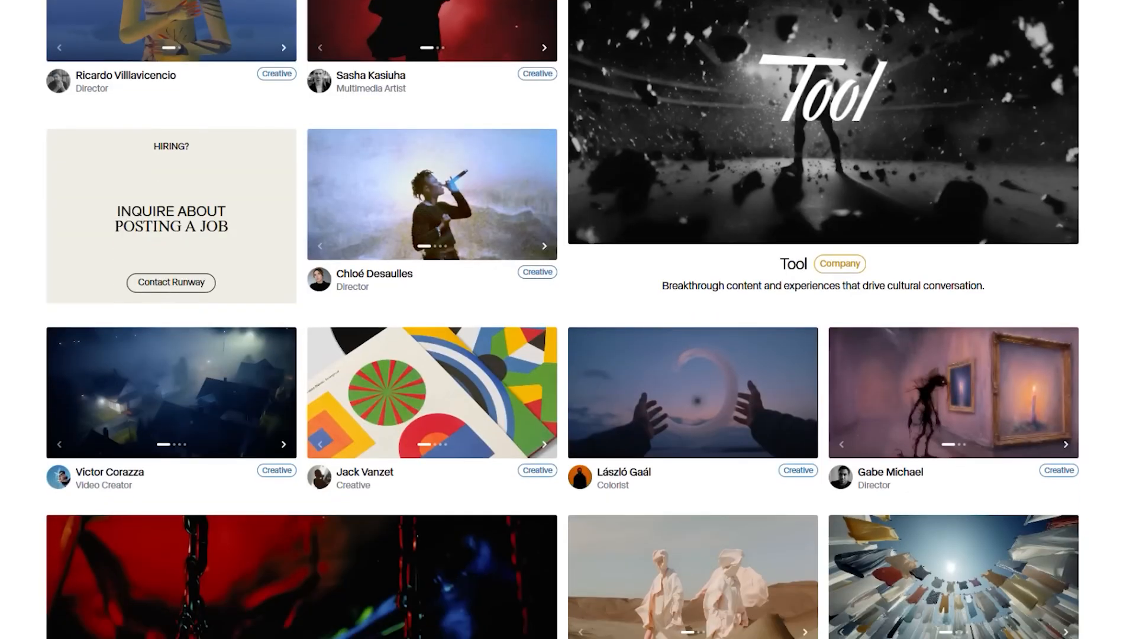
{"action": "scroll", "scroll_direction": "down", "scroll_amount": 3}
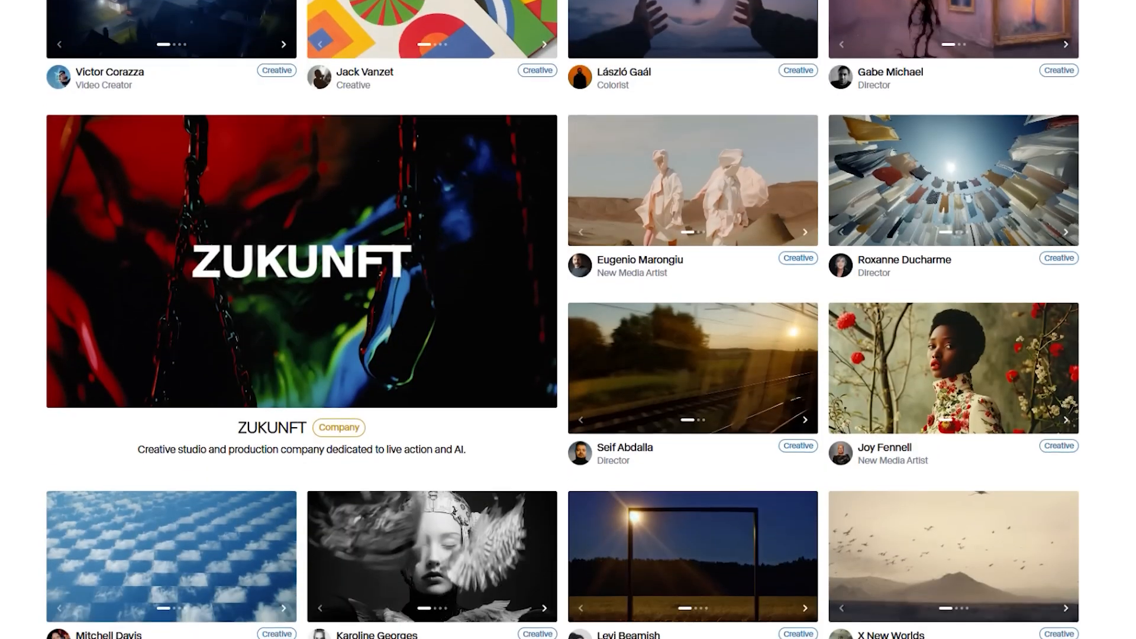